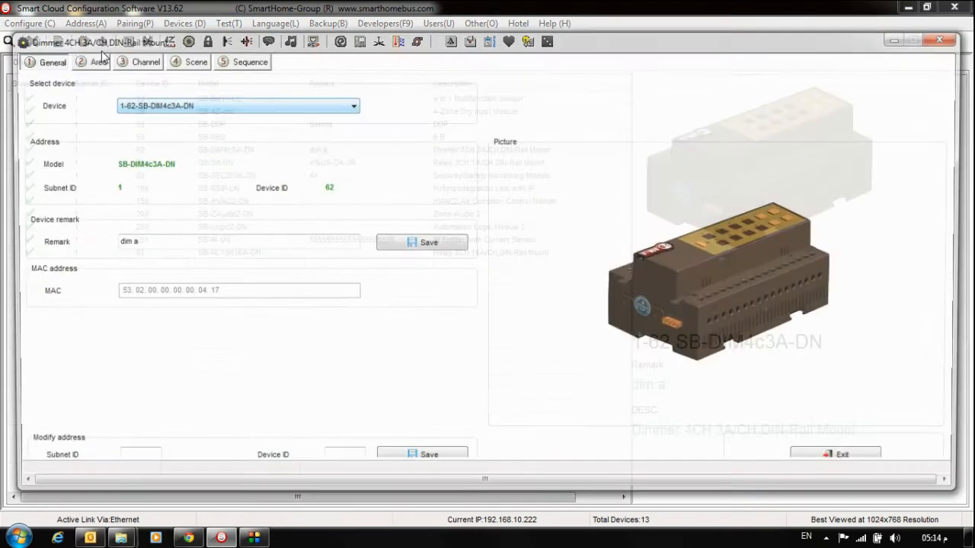
# Show the Channel settings of the 4-channel dimmer 1-62, listing MBR 11's channels
pyautogui.click(140, 59)
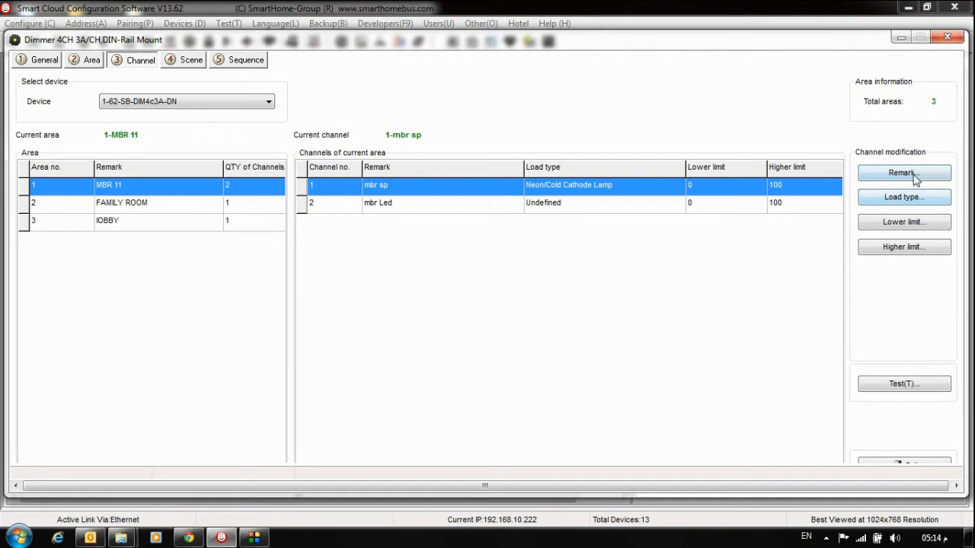
# Rename channel 1 to SPOT 1 and channel 2 to mbr Led 2 via Remark, and save
pyautogui.click(903, 173)
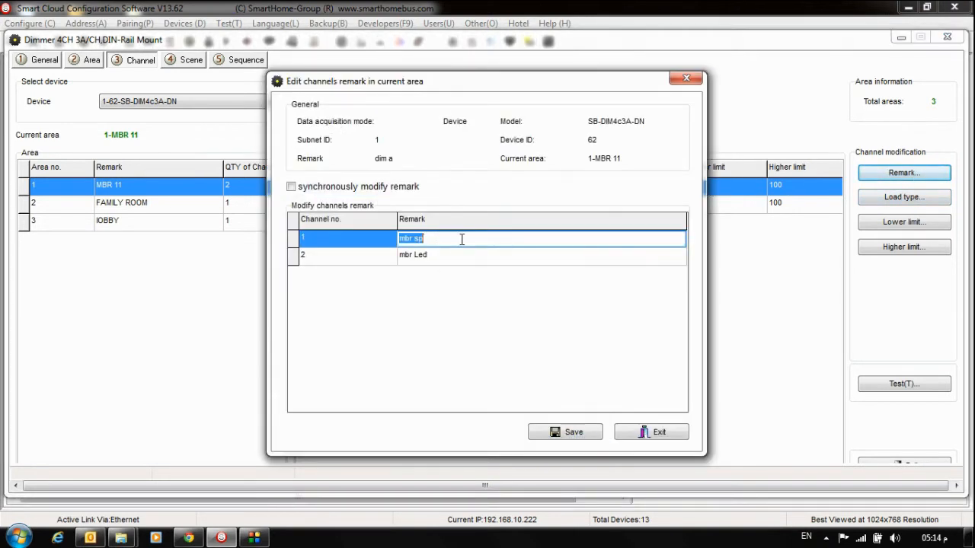
pyautogui.write('s')
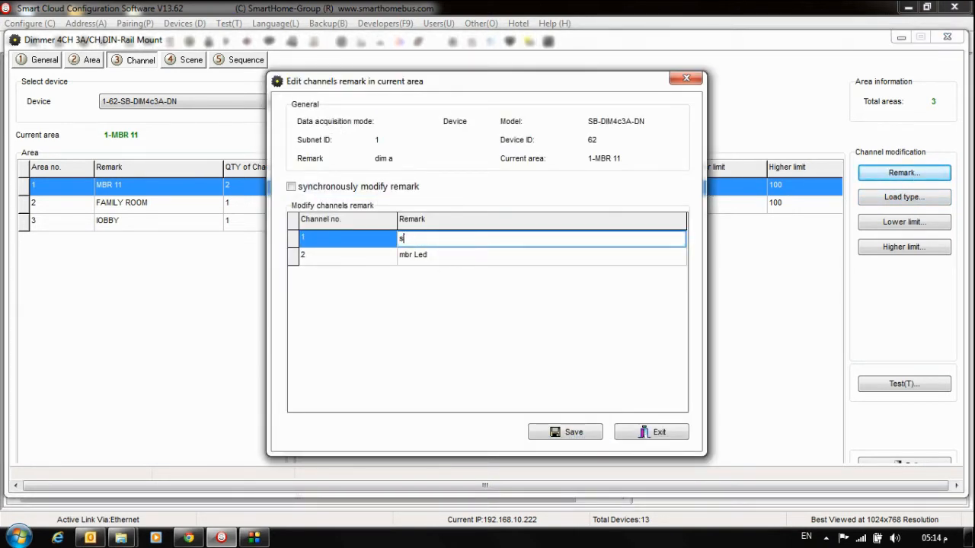
pyautogui.write('SPOT 1')
pyautogui.click(542, 255)
pyautogui.write(' 2')
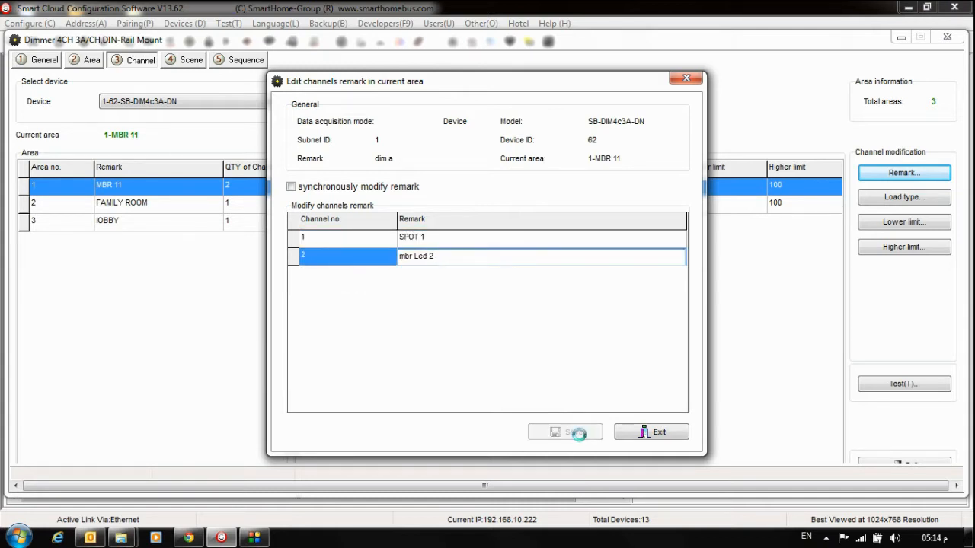
pyautogui.click(565, 432)
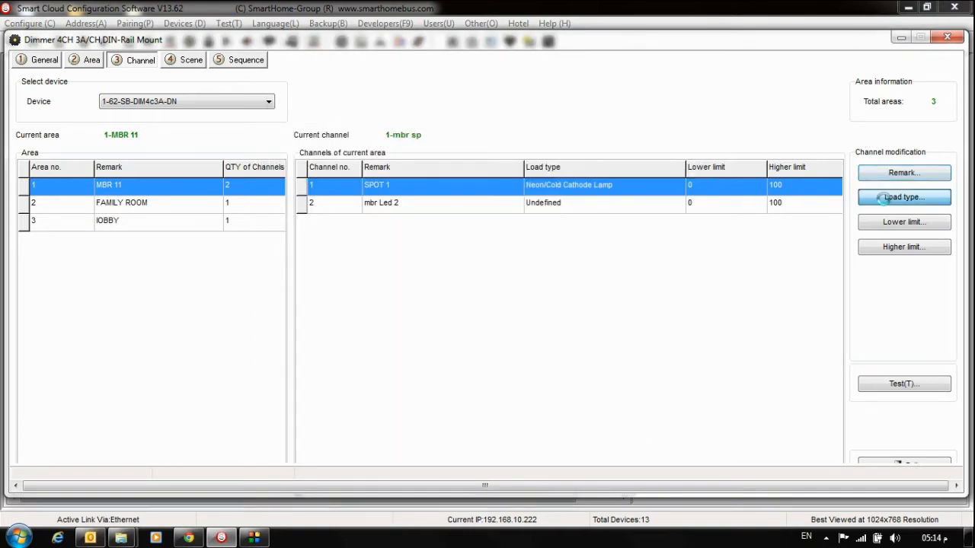
pyautogui.click(903, 197)
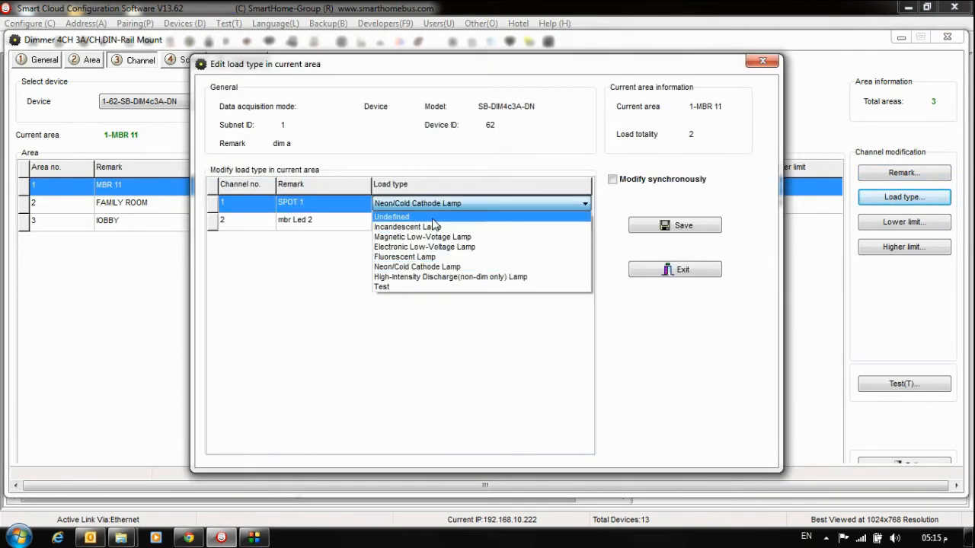
pyautogui.click(424, 246)
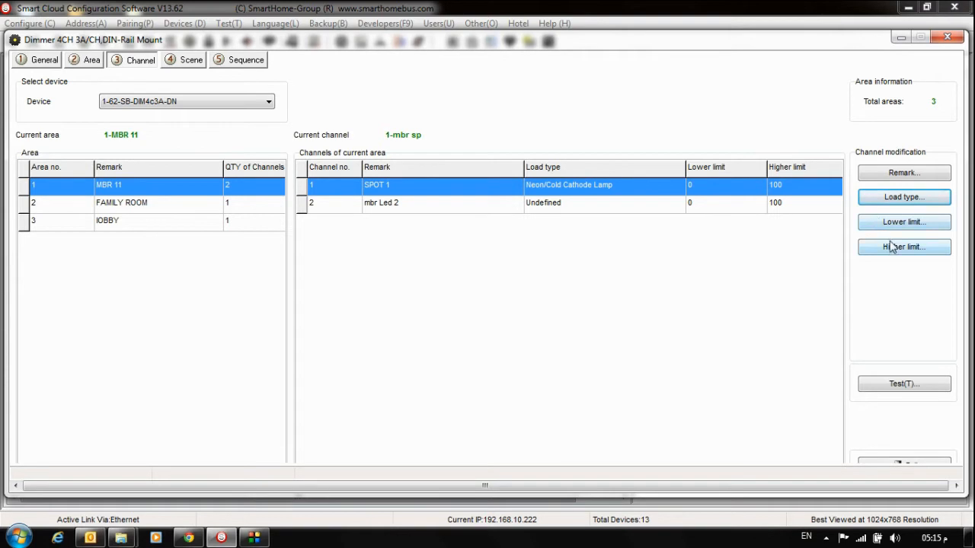
# Set SPOT 1's lower brightness limit to 50, leaving mbr Led 2 at 0
pyautogui.click(903, 221)
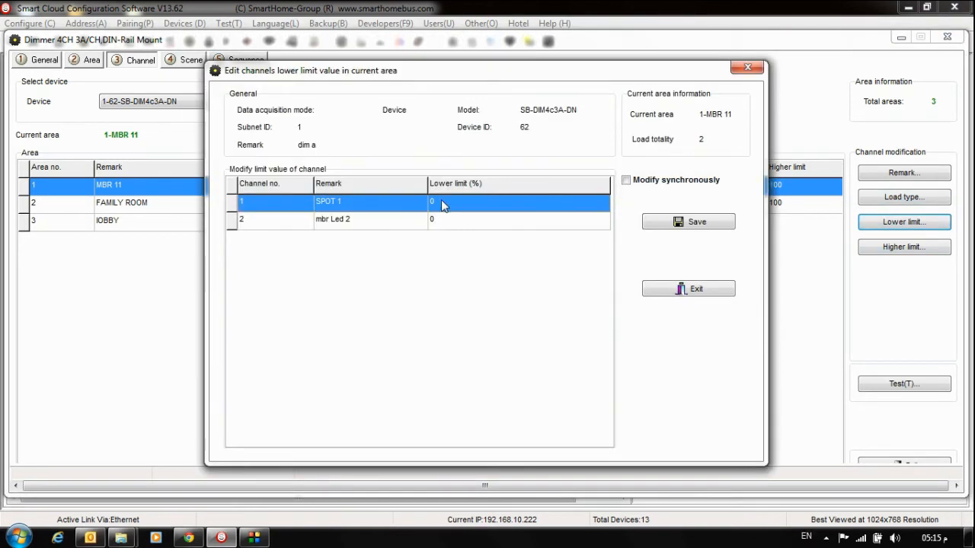
pyautogui.write('50')
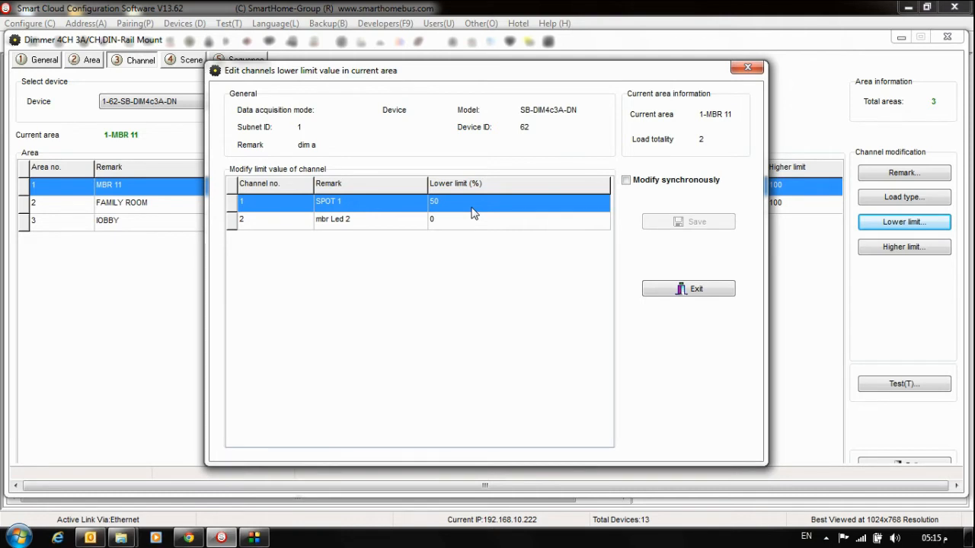
pyautogui.moveTo(495, 191)
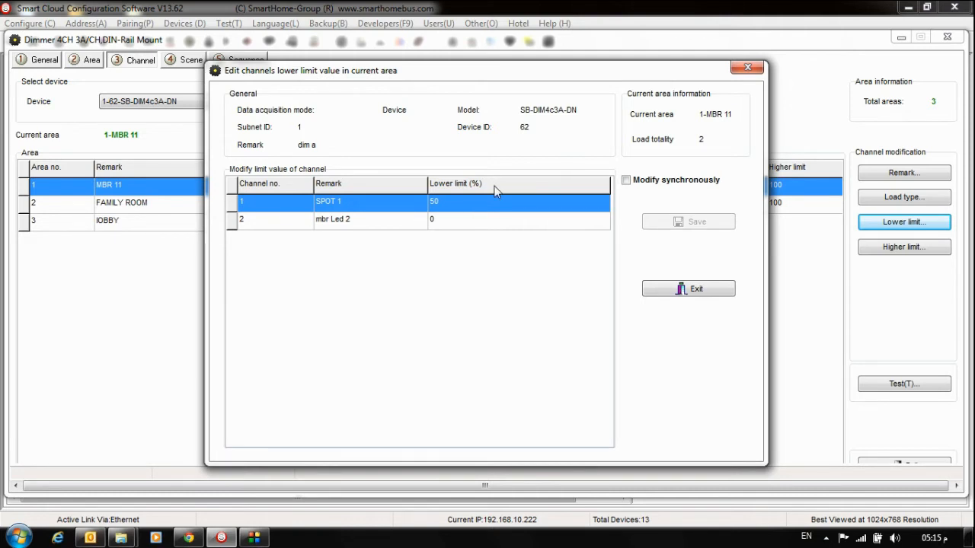
pyautogui.moveTo(651, 210)
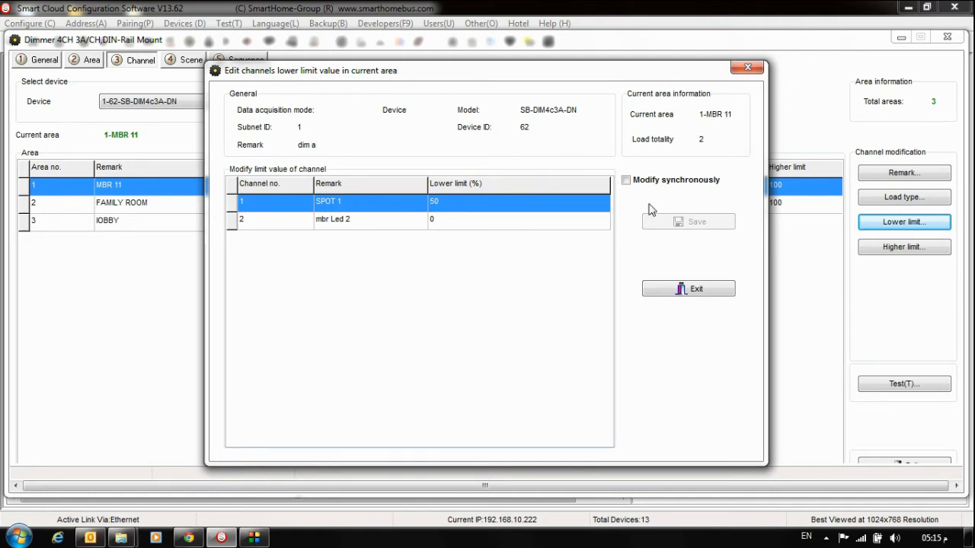
pyautogui.moveTo(609, 50)
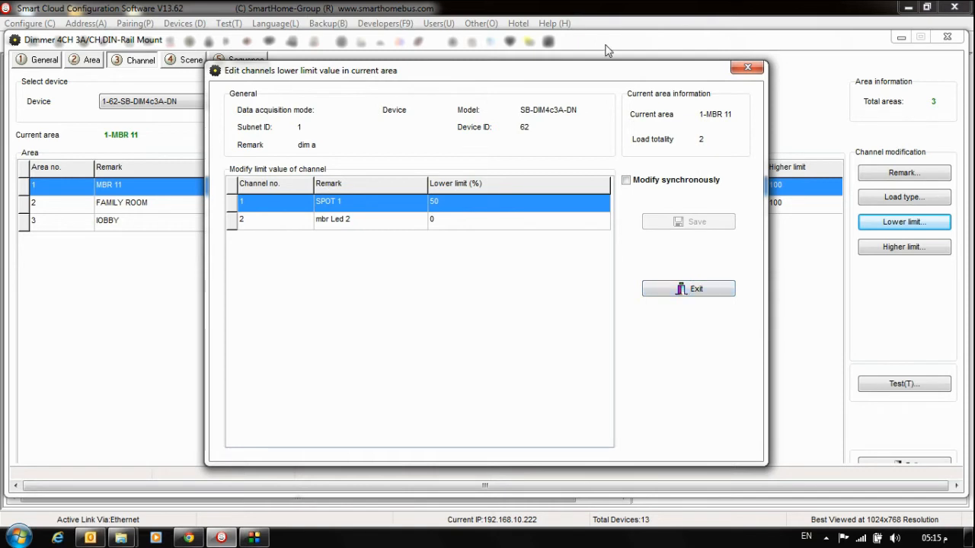
pyautogui.moveTo(510, 214)
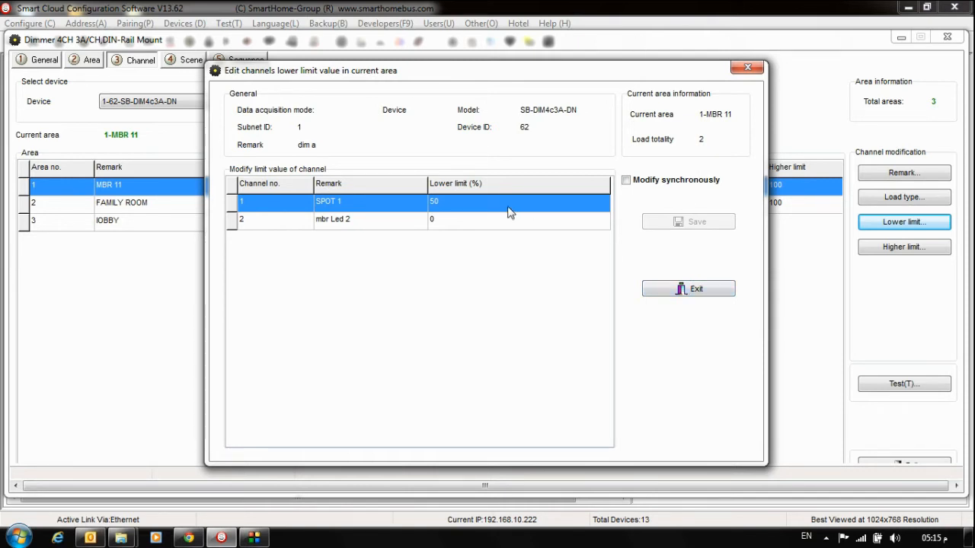
pyautogui.click(688, 288)
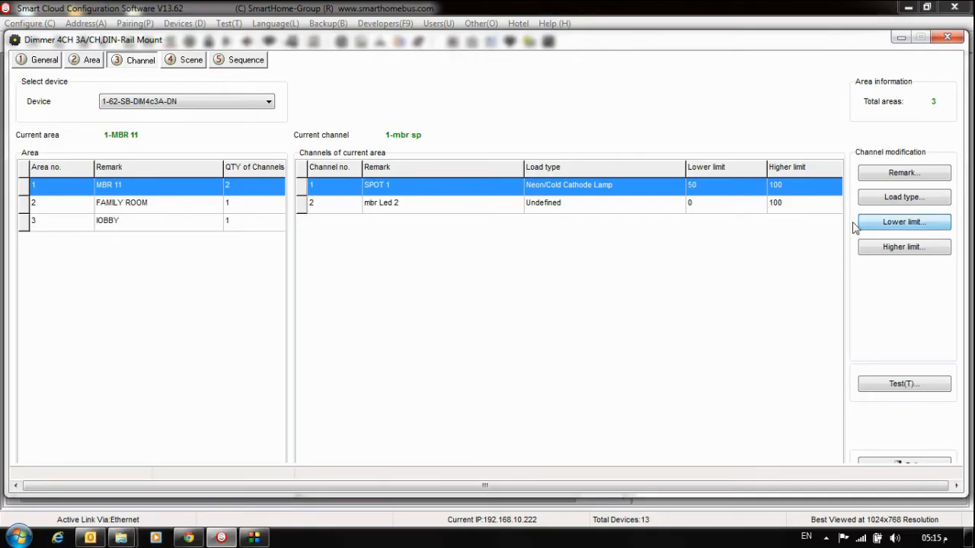
# Bring up the higher brightness limit editor showing both channels at 100
pyautogui.click(903, 221)
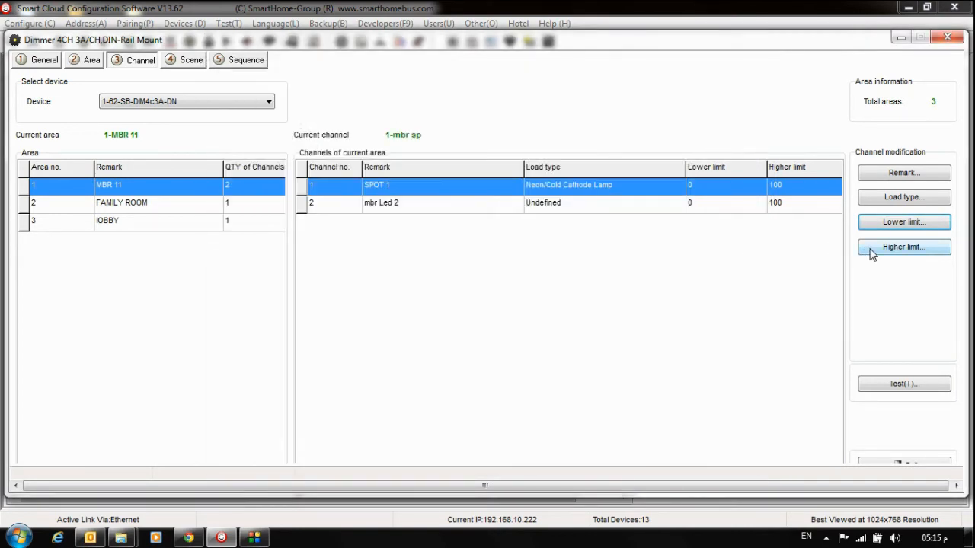
pyautogui.click(903, 246)
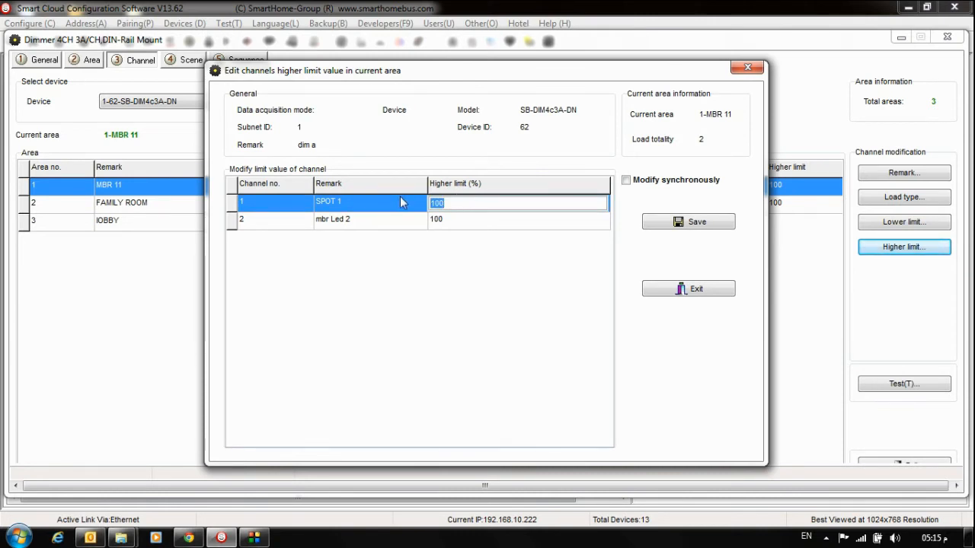
# Set SPOT 1's higher brightness limit to 70, leaving mbr Led 2 at 100
pyautogui.write('70')
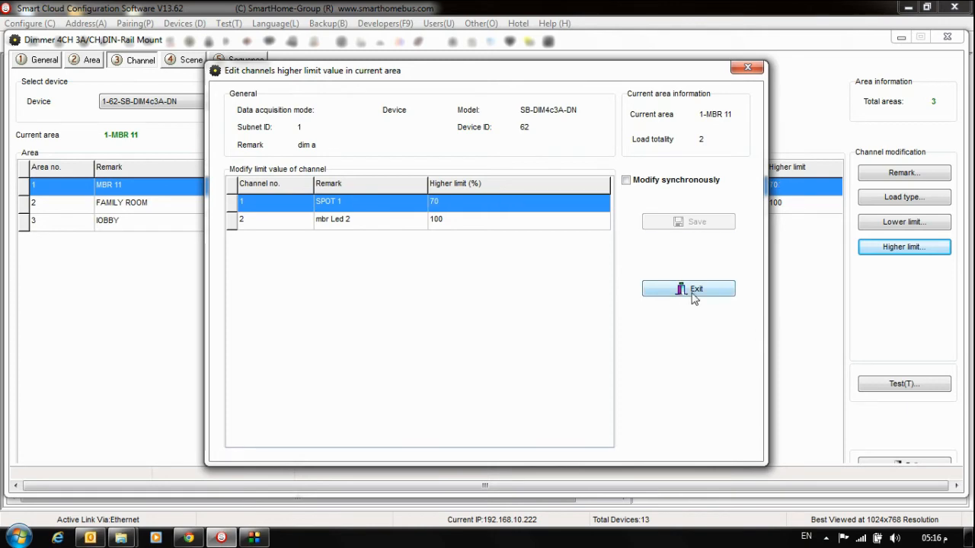
pyautogui.click(688, 288)
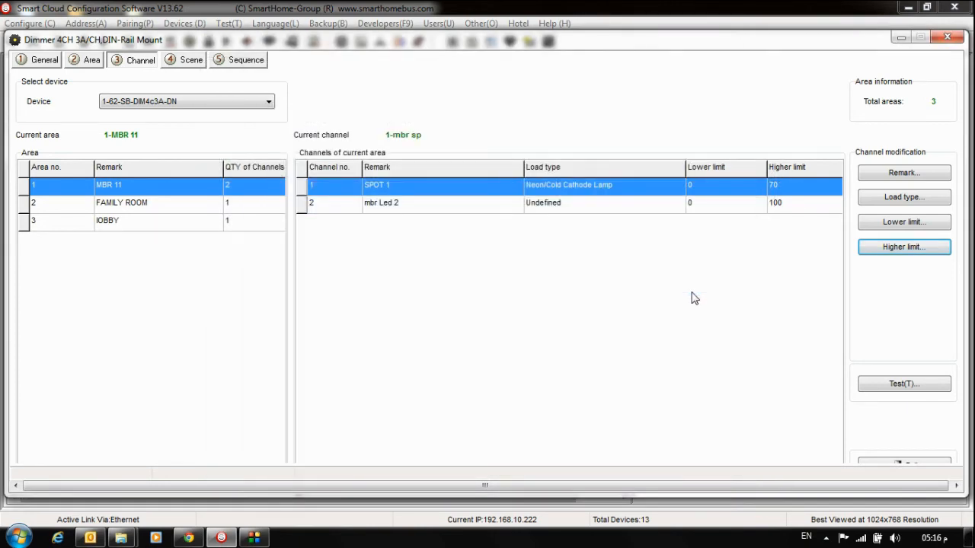